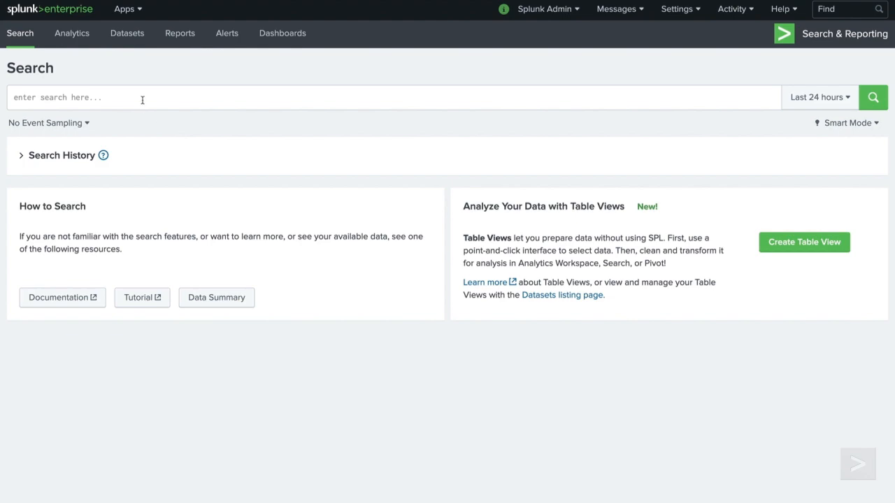
Search index=_audit to list the audit trail events.
text(inde)
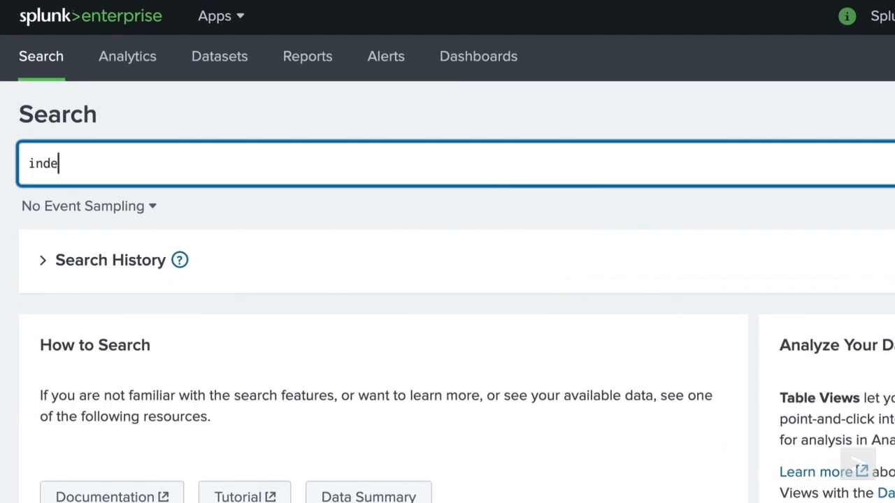
text(x=_audit)
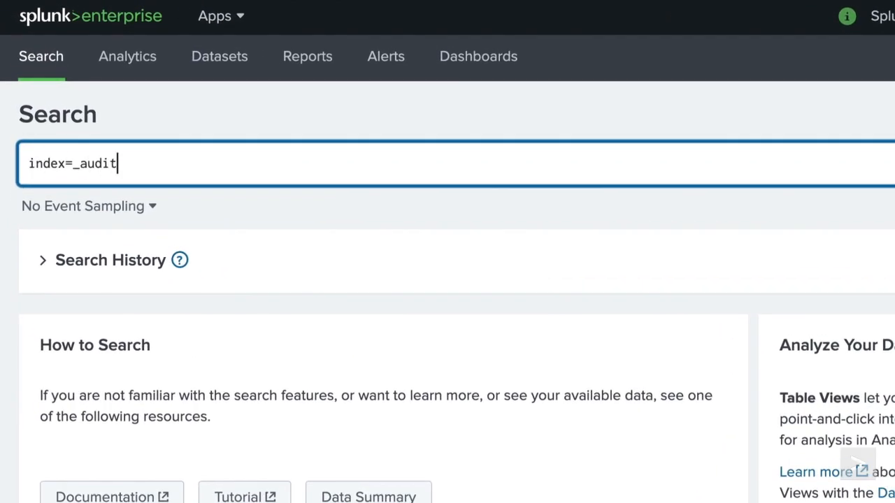
key(Return)
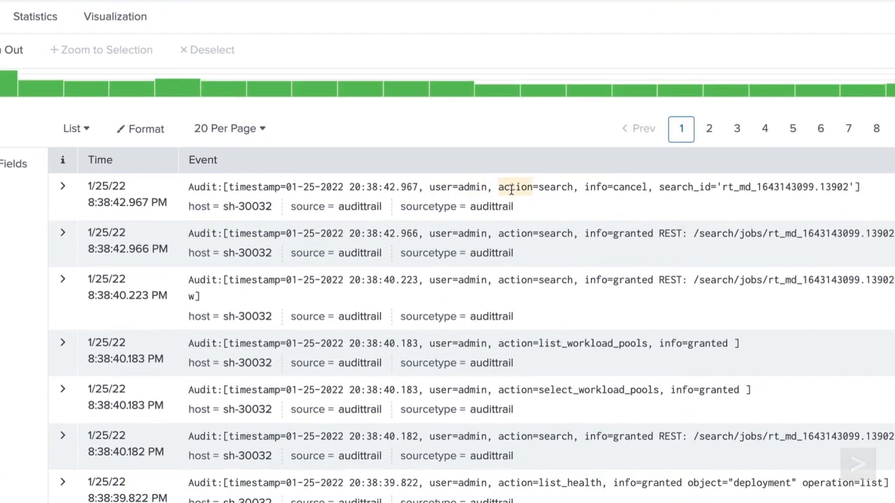
mouse_move(593, 188)
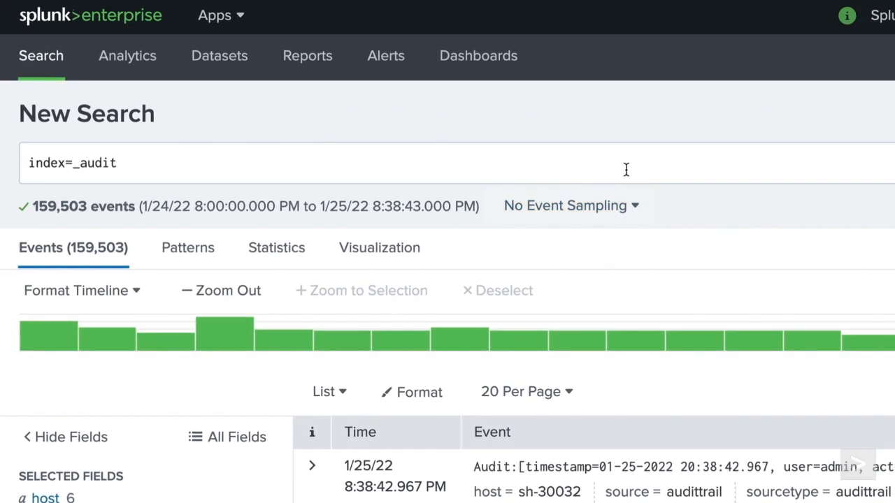
Add info=failed to the audit search and rerun it to show 43 failed logins.
text(in)
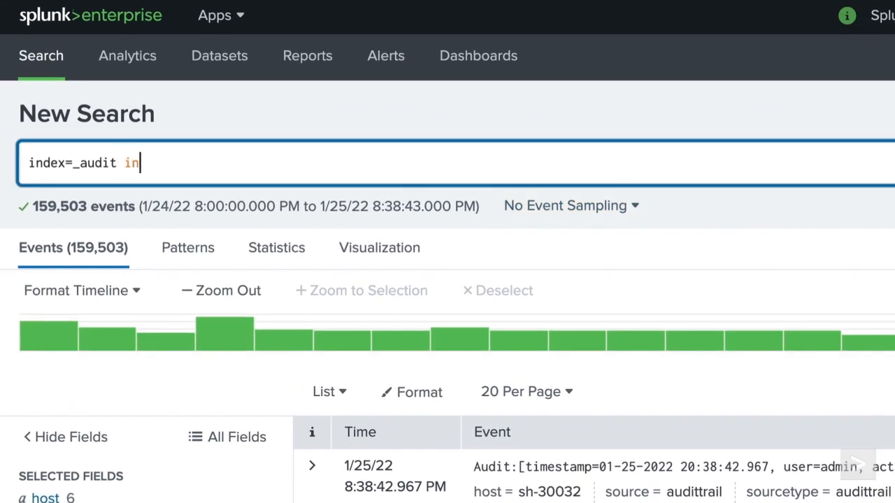
text(fo=failed)
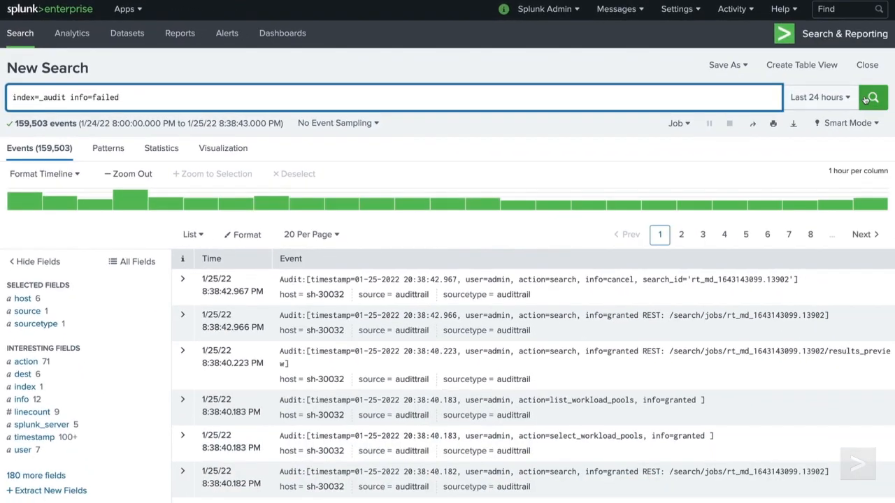
click(872, 97)
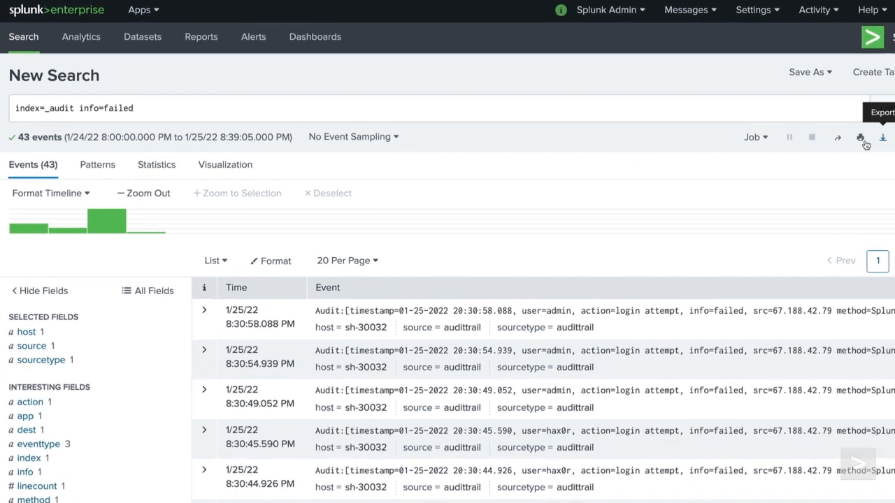
Append stats count by user and sort -count to rank failed logins per user.
text(| stats count by user)
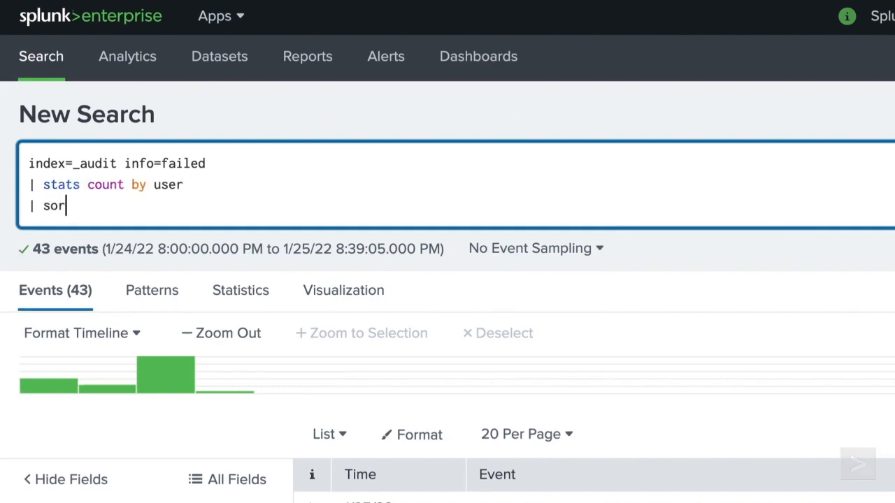
click(873, 97)
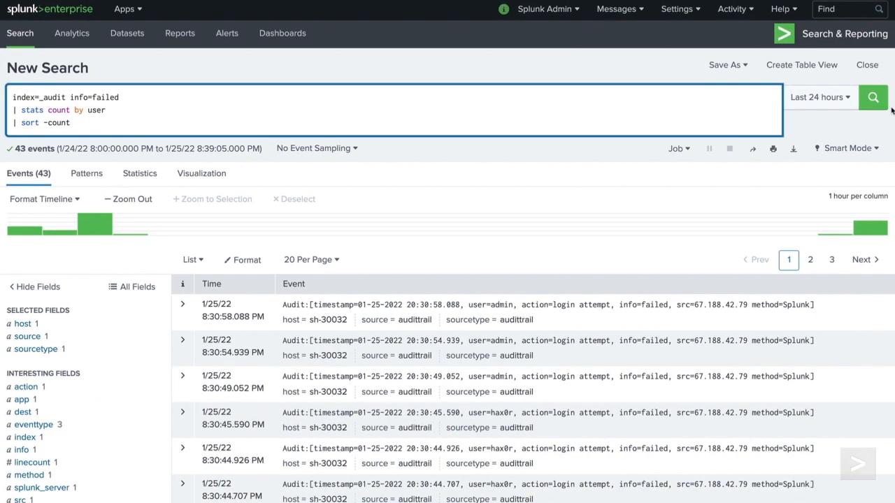
click(873, 97)
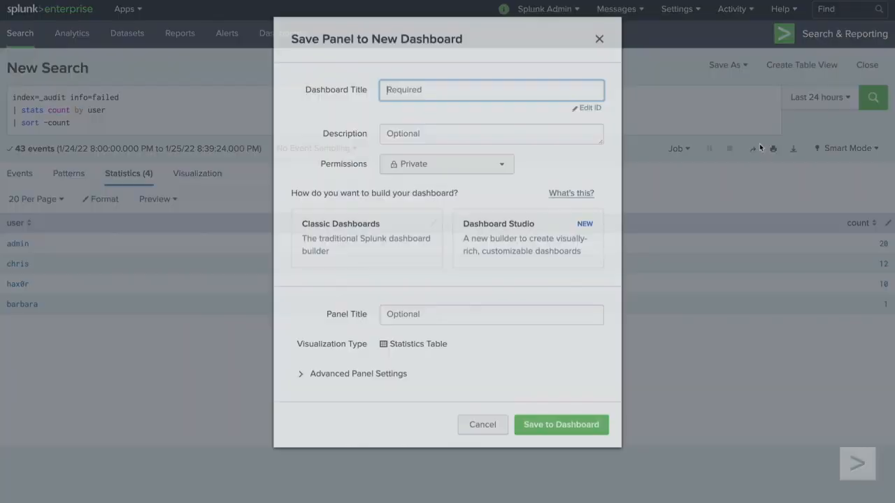
Save the per-user table as a classic dashboard titled 'Failed Login Attempts'.
text(Failed Login Attempts)
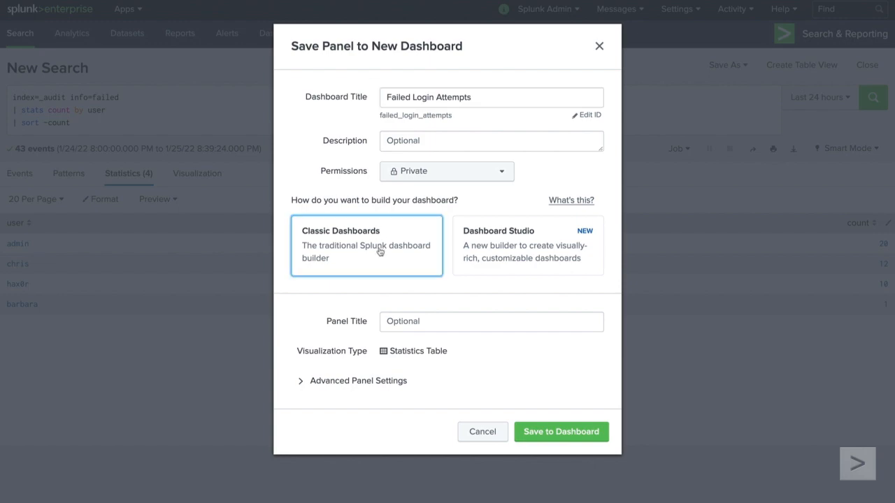
click(561, 431)
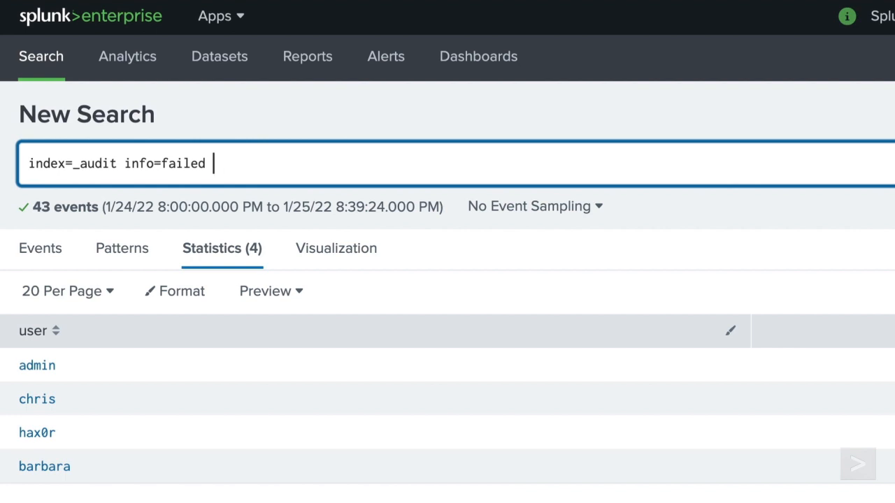
Rerun the failed-login search restricted to user=admin.
text(user=admin)
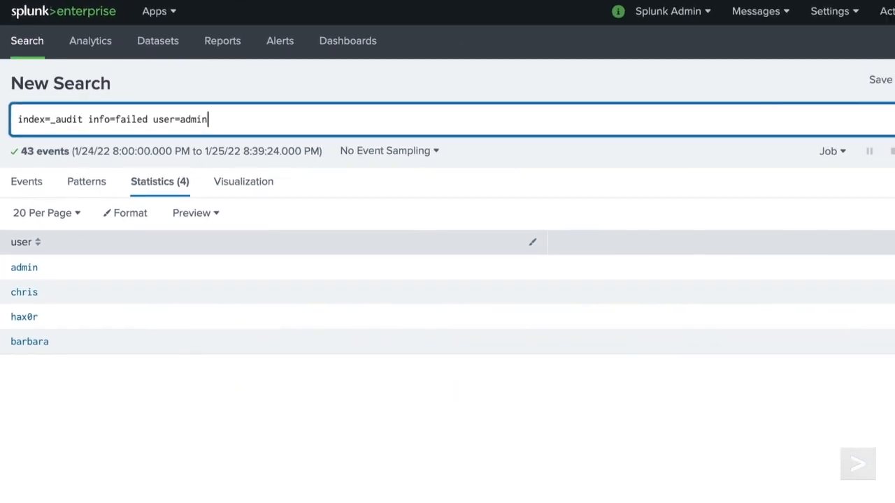
click(872, 96)
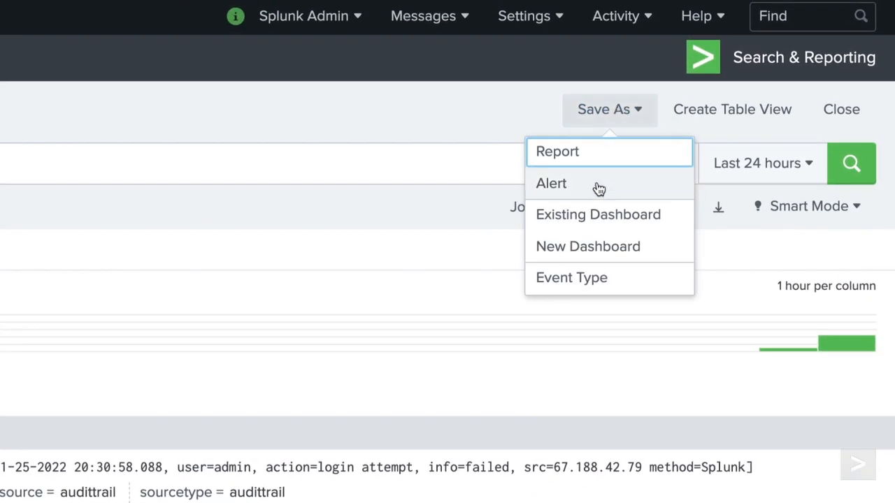
Save the admin search as a real-time alert named 'Failed Login Attempts - Admin'.
click(551, 183)
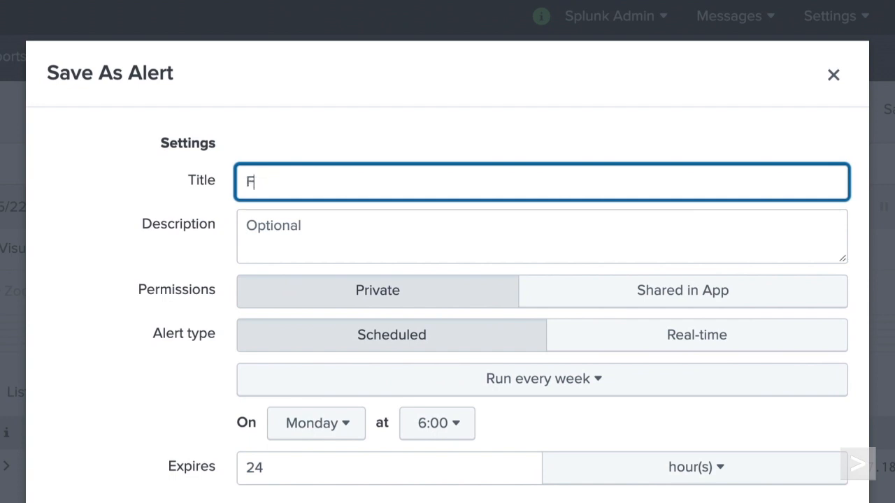
text(Failed Login Attempts - Admin)
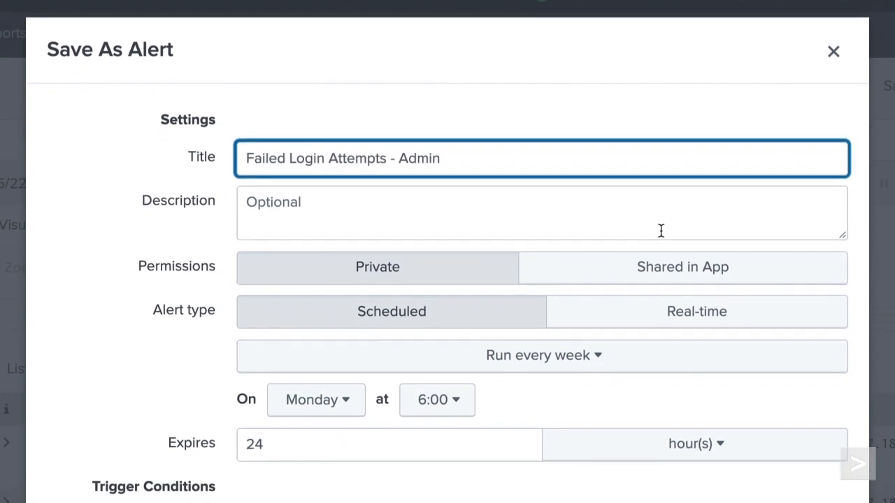
click(696, 311)
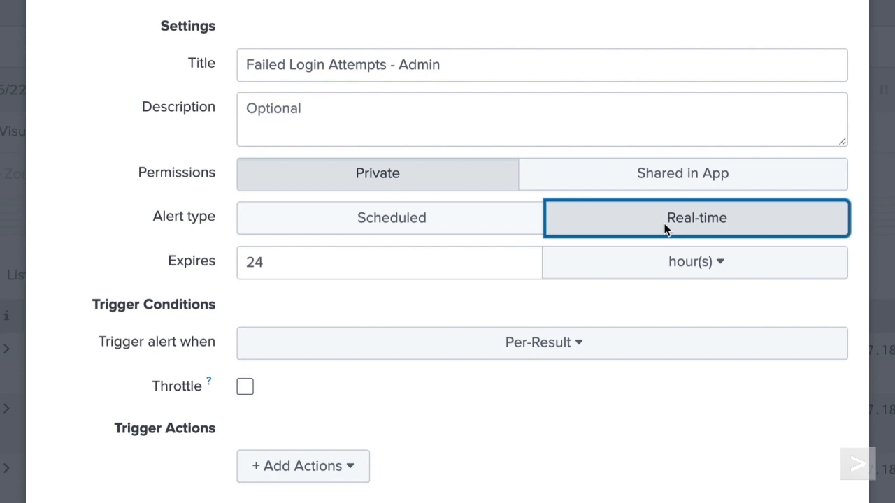
Trigger the alert when results exceed 10, with throttling suppressed for minutes.
click(543, 342)
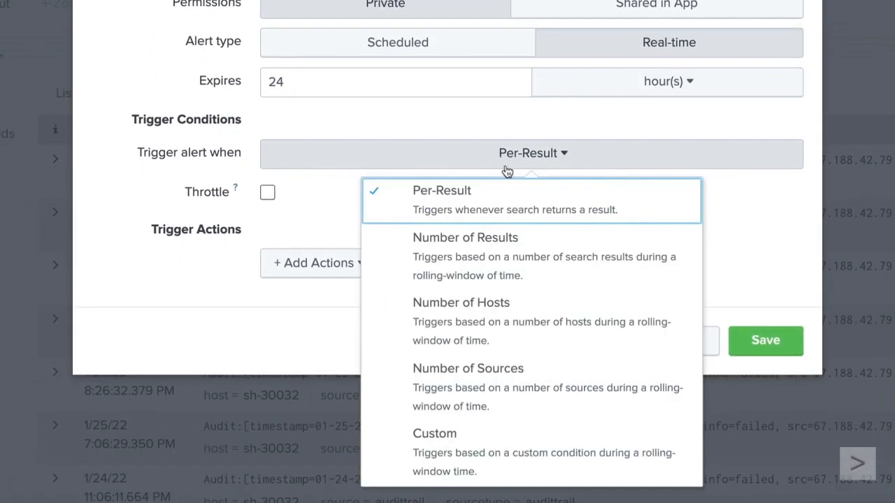
click(465, 237)
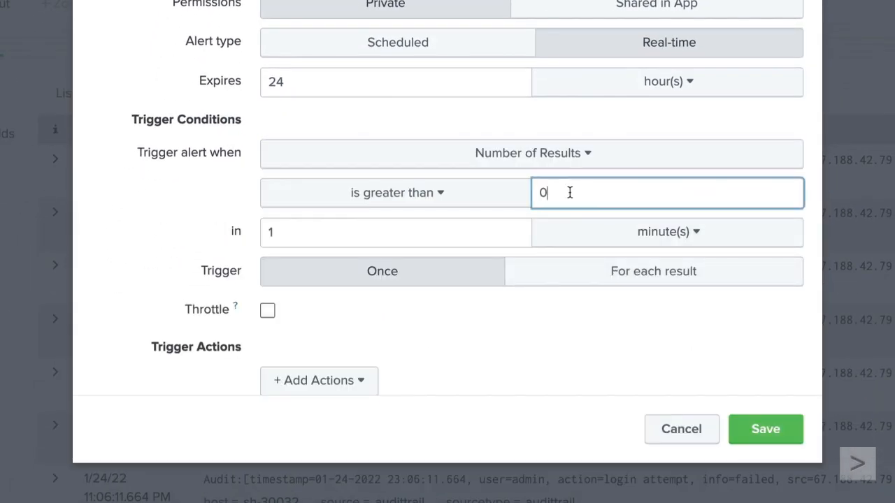
text(10)
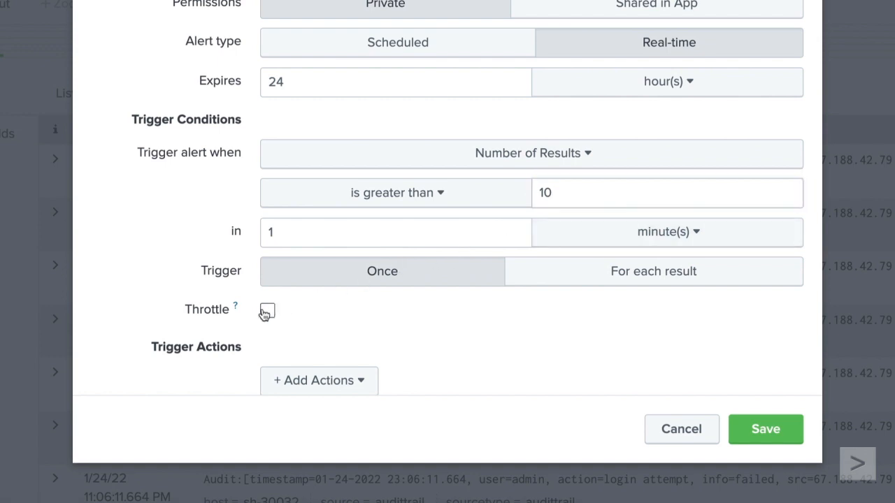
click(266, 309)
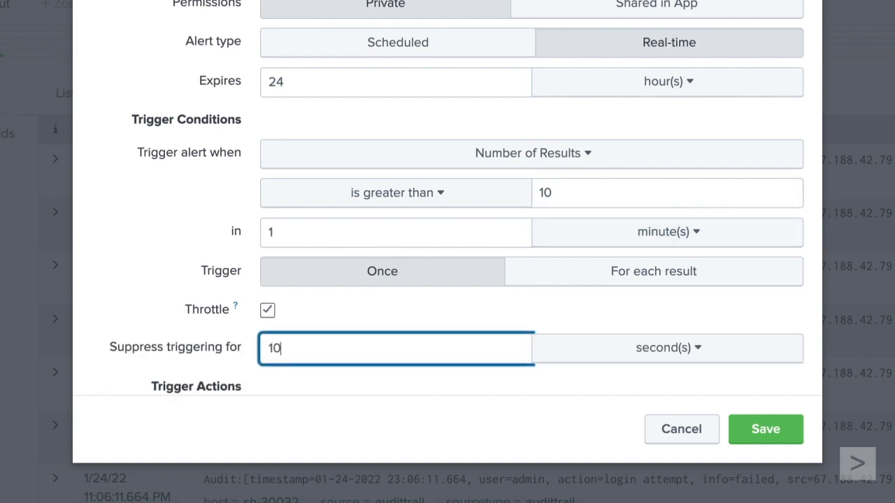
click(666, 348)
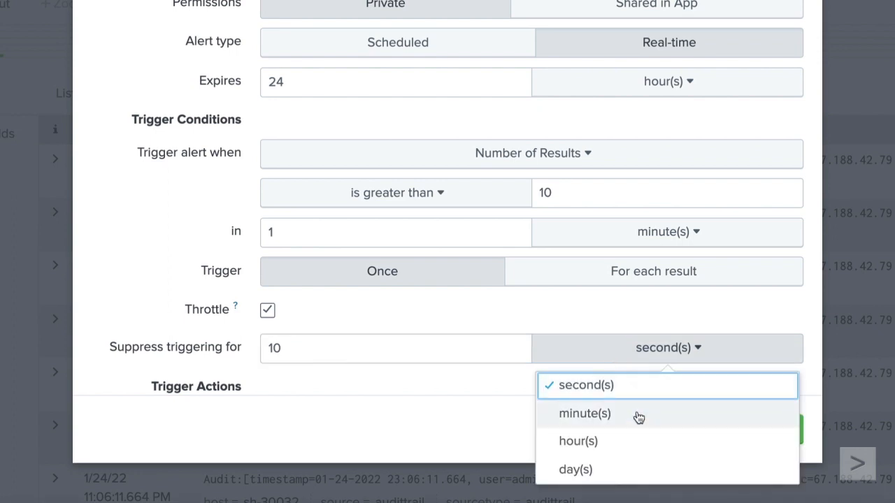
click(584, 414)
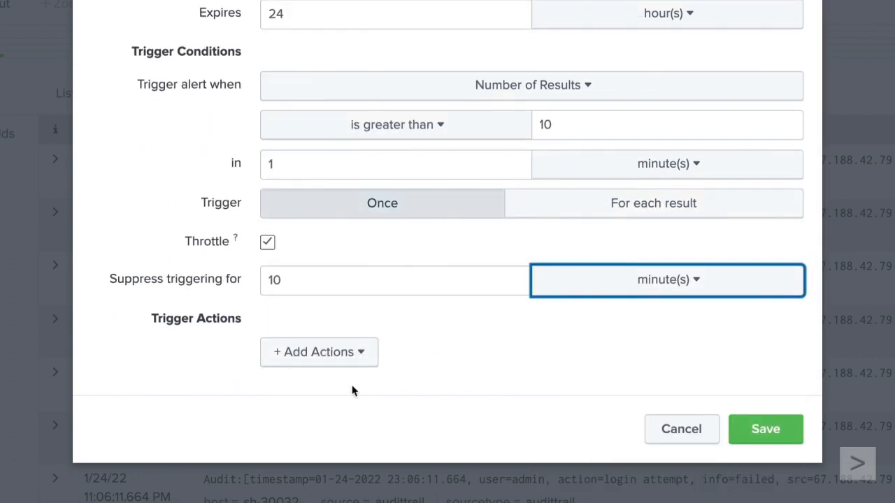
click(318, 351)
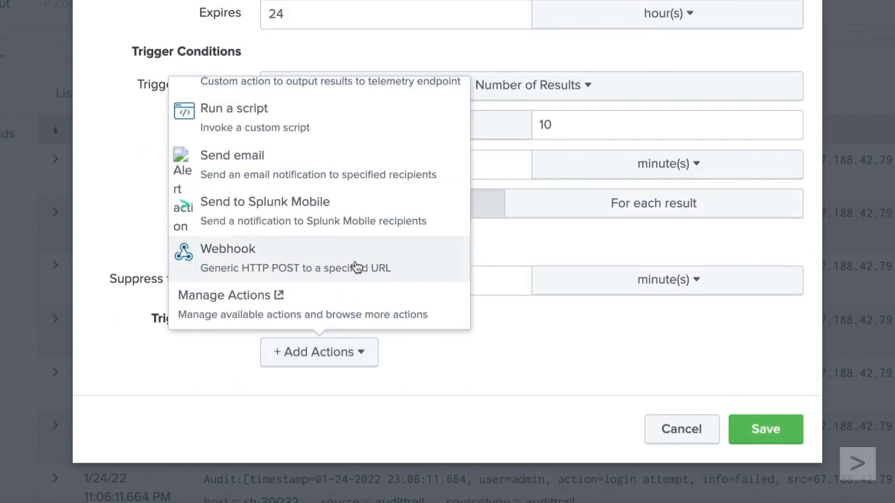
click(228, 249)
text(http://www.buttercupgames)
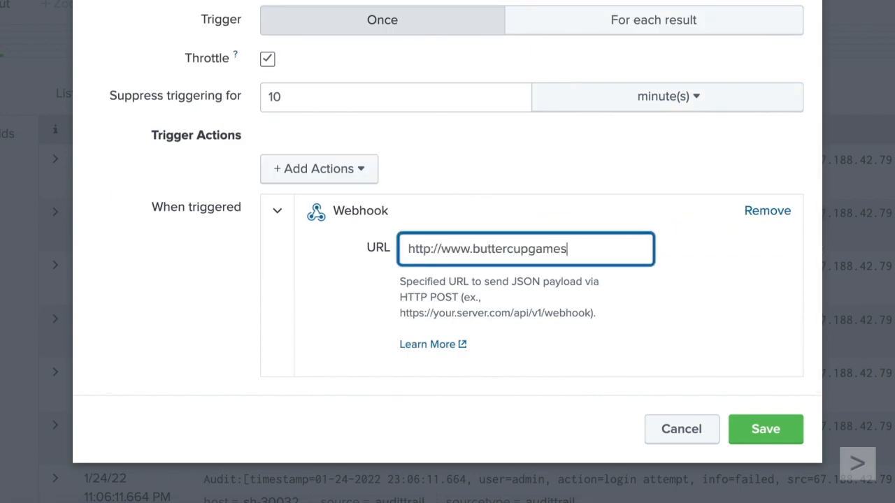
text(.com/security)
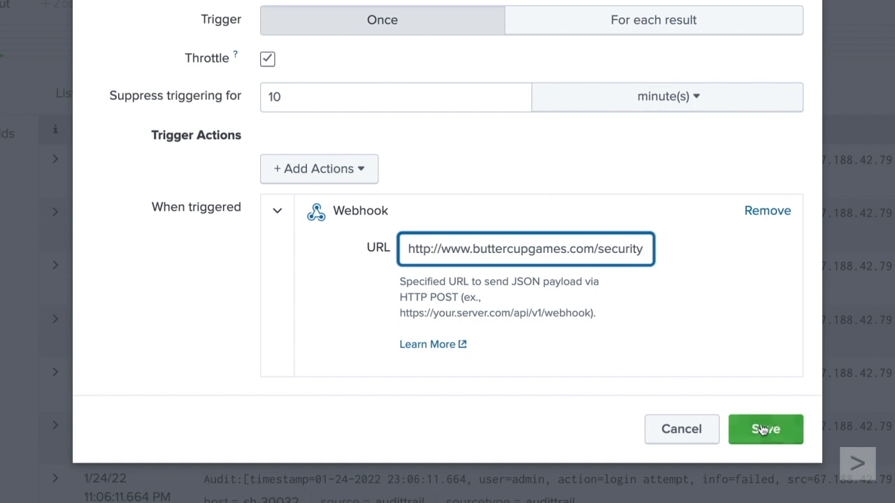
click(765, 429)
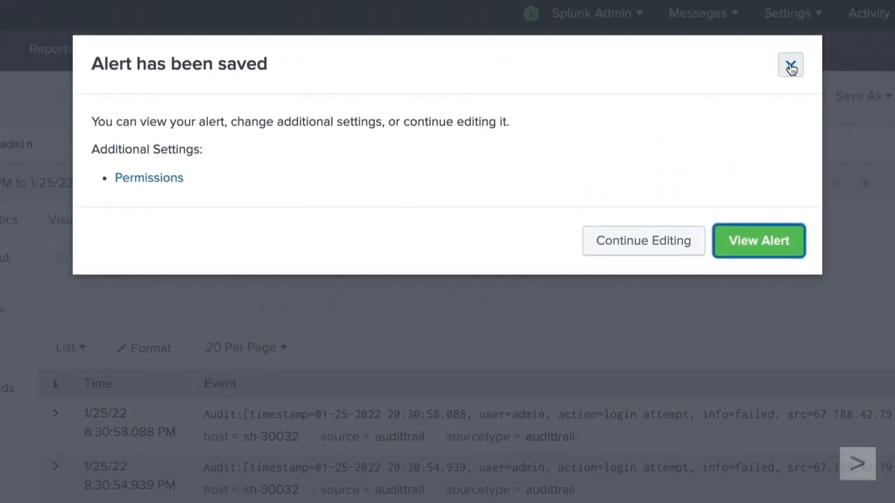
click(791, 65)
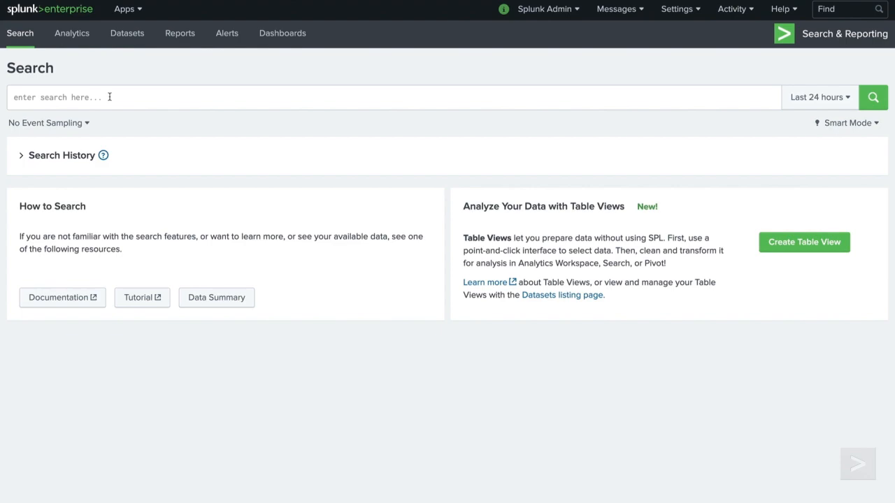
Search index=_audit info=granted search=*, counting by user and search, sorted by -count.
text(index=_audit action=search)
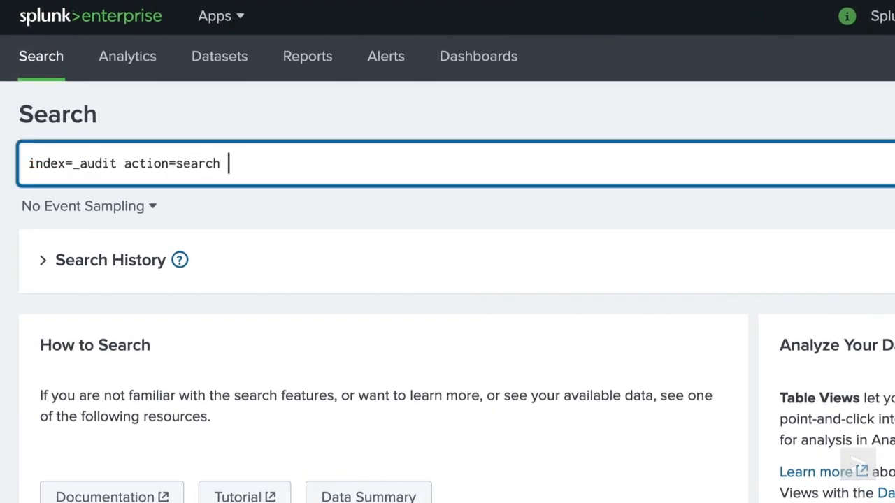
text(info=granted search=*)
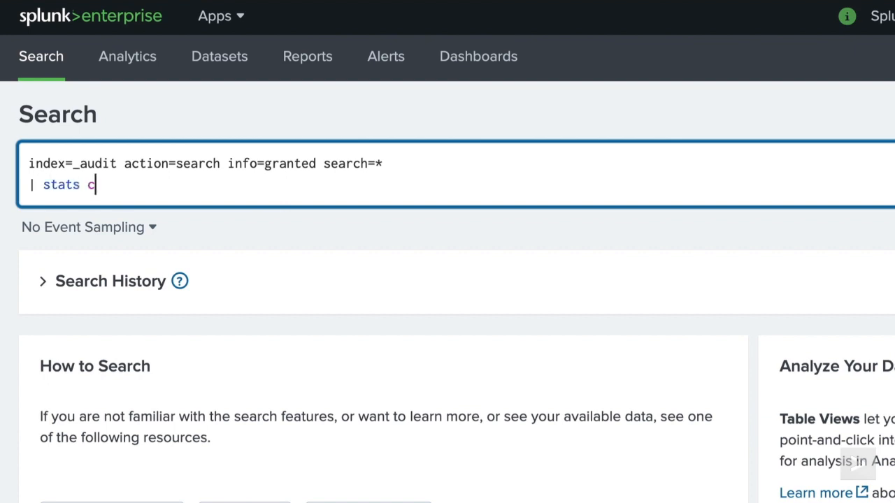
text(ount by user, search)
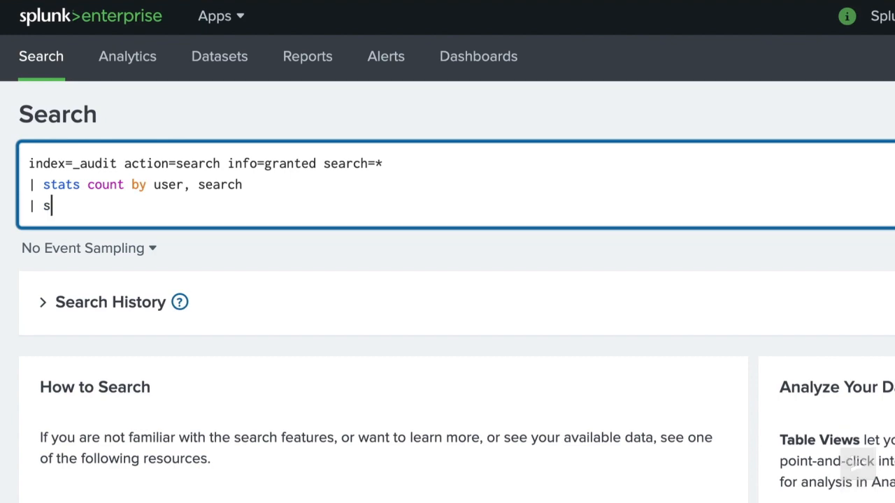
text(ort -count)
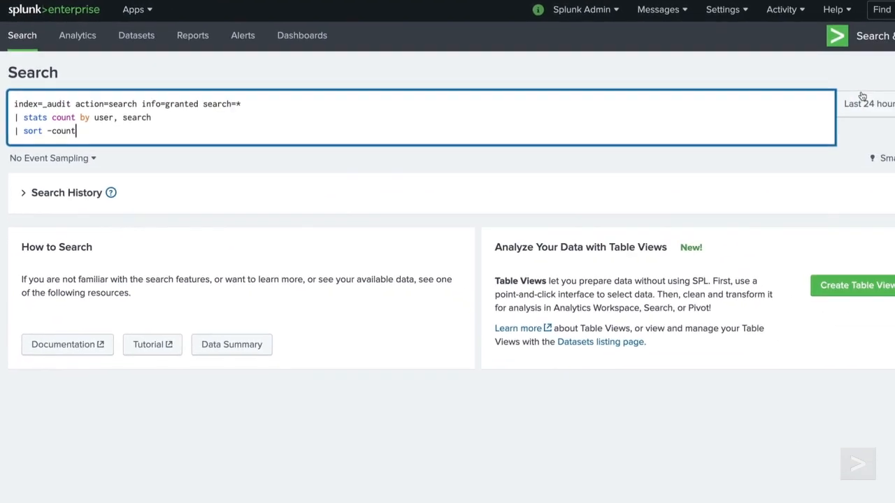
click(874, 97)
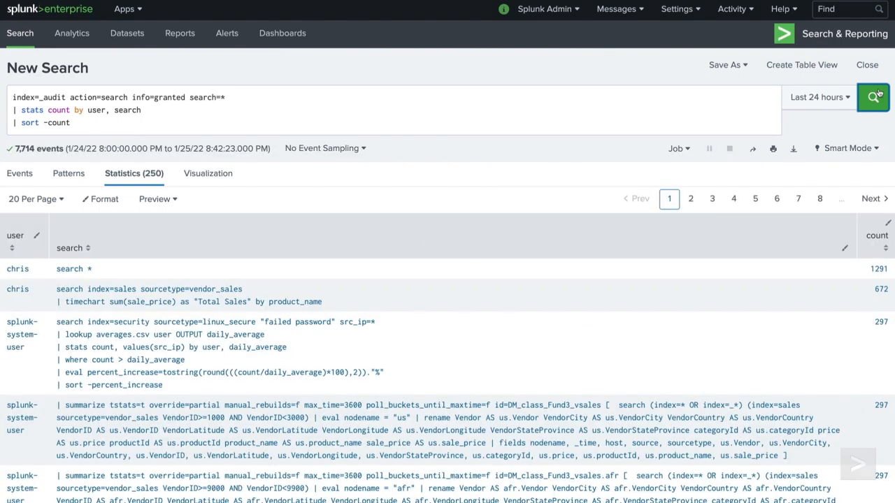
click(69, 269)
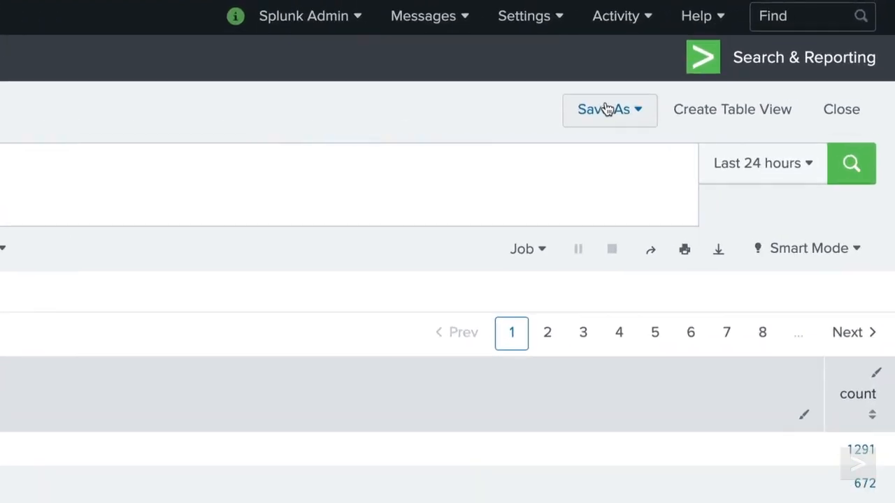
Save the results as a panel on a new 'Frequently Running Searches' dashboard.
click(604, 109)
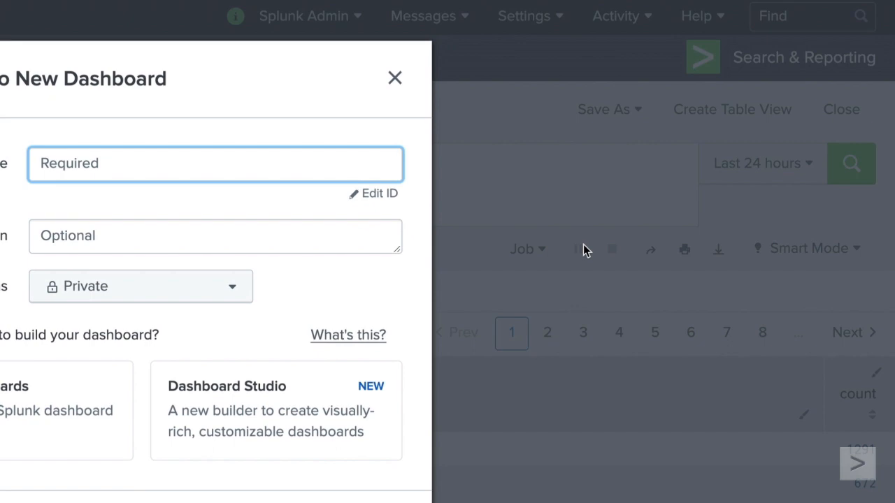
text(Frequently Running Searches)
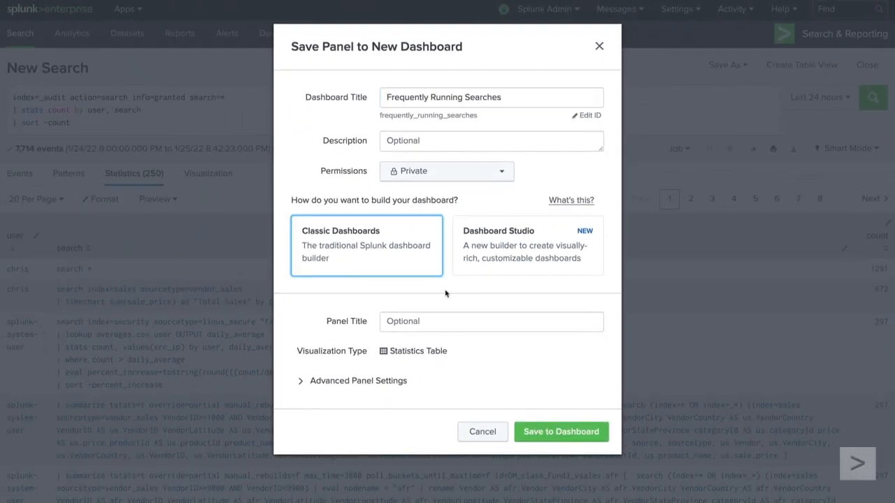
click(561, 431)
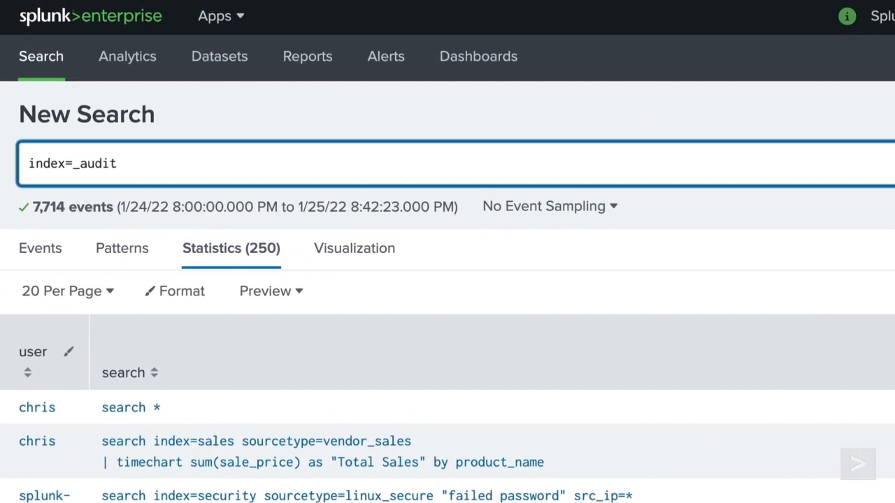
Filter audit events to saved-search runs, excluding splunk-system-user and admin users.
text(savedsearch_name)
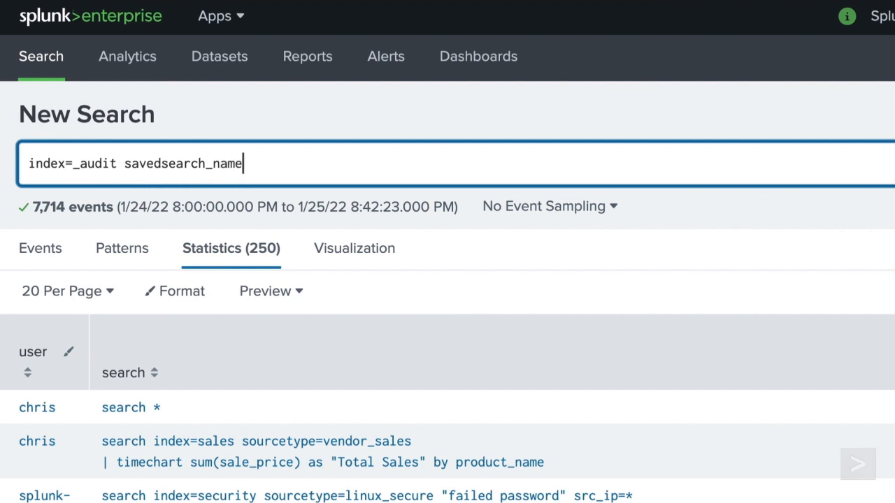
text(=*)
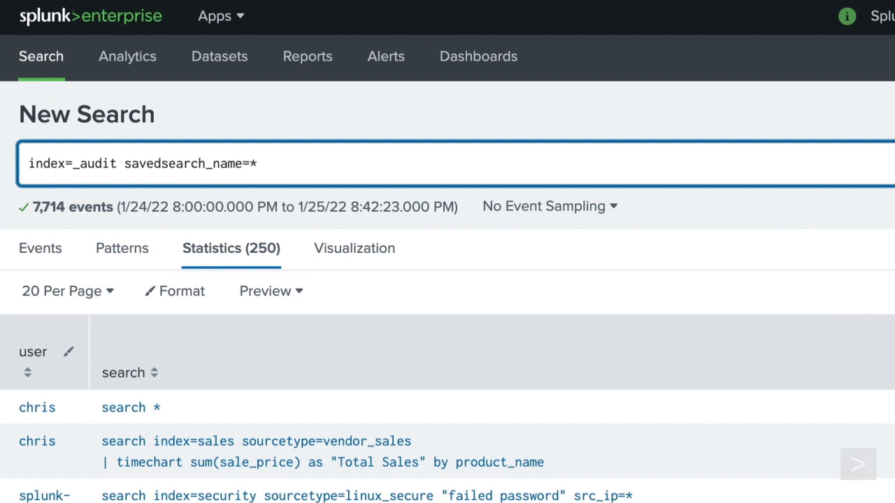
text(NOT)
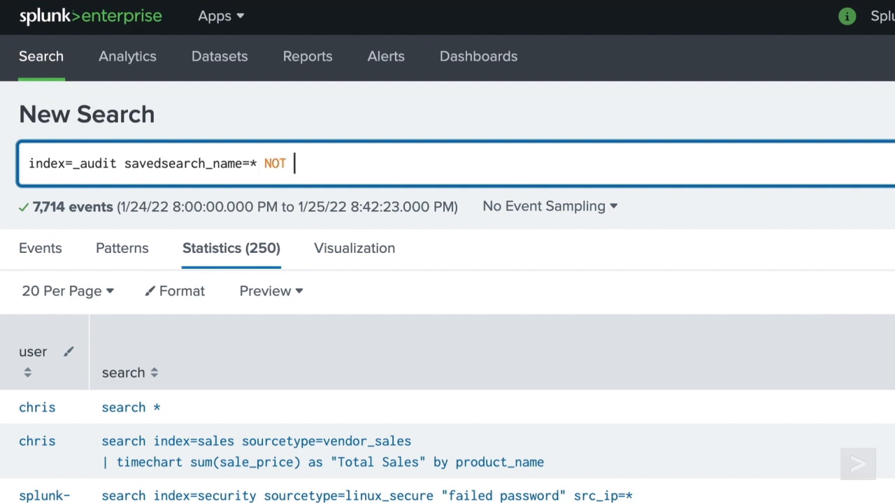
text((user=splunk-system-)
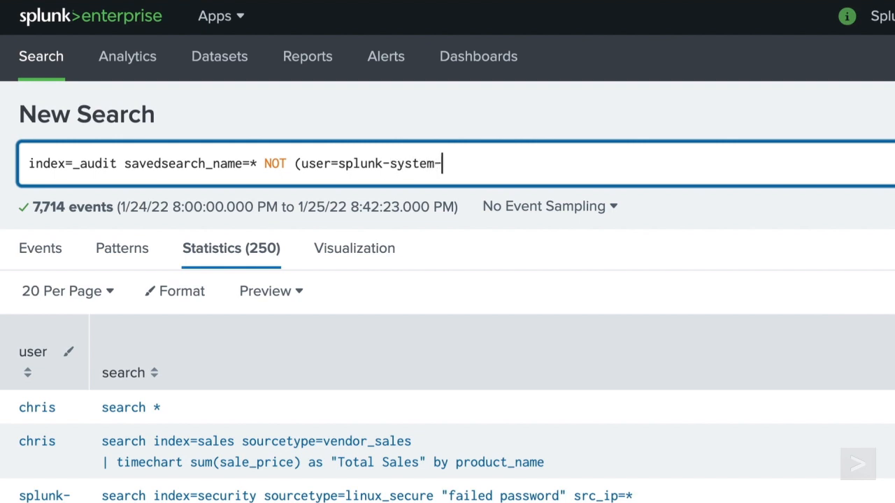
text(user OR user=admin))
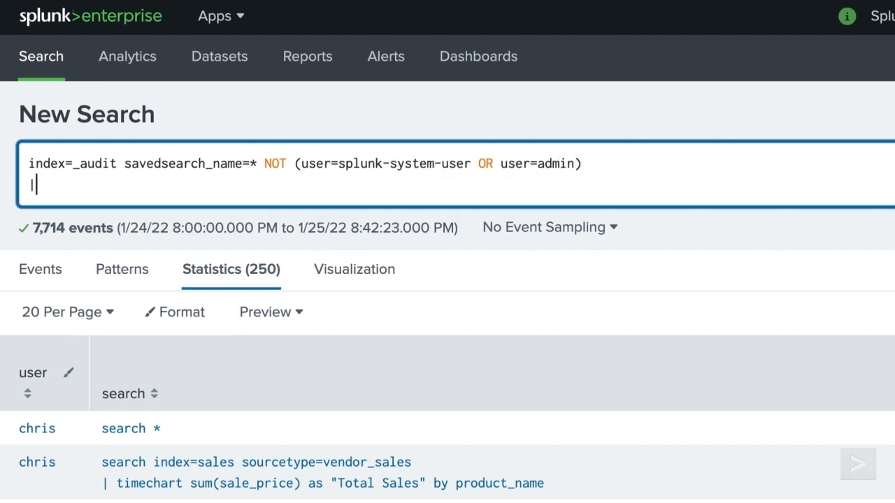
Count runs by savedsearch_name and user, sort by descending count, and run the search.
text(stats count)
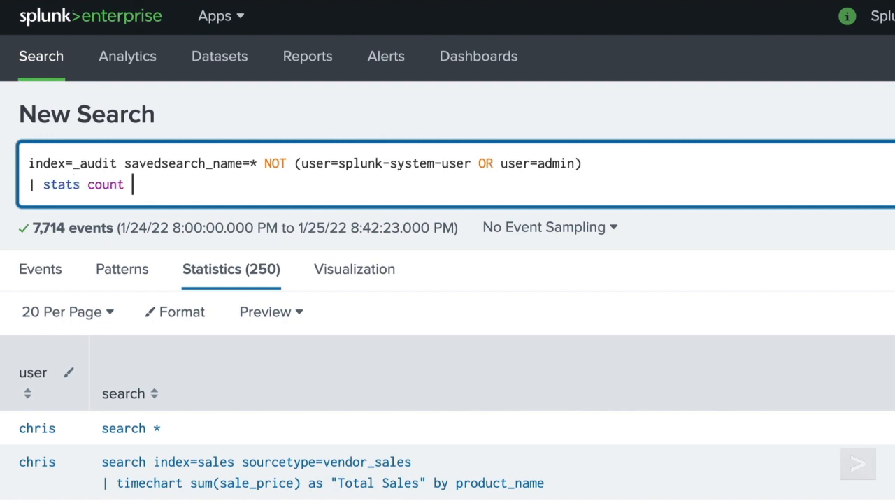
text(by savedsearch_)
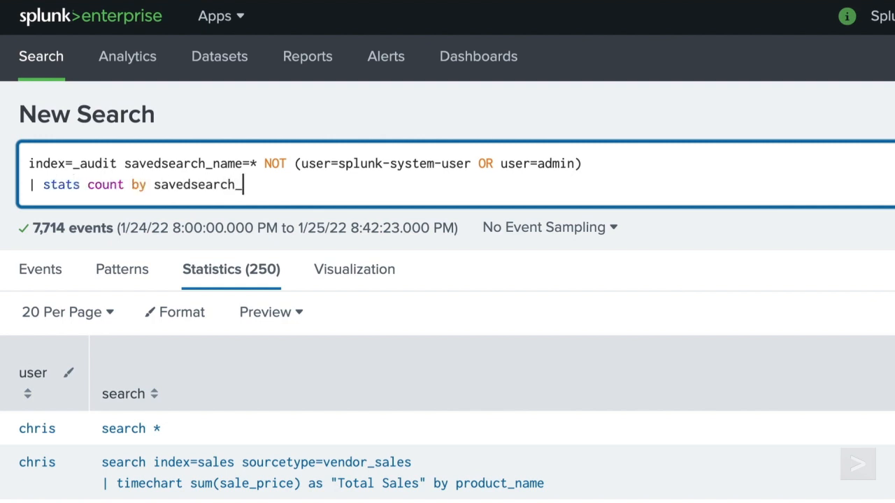
text(name, use)
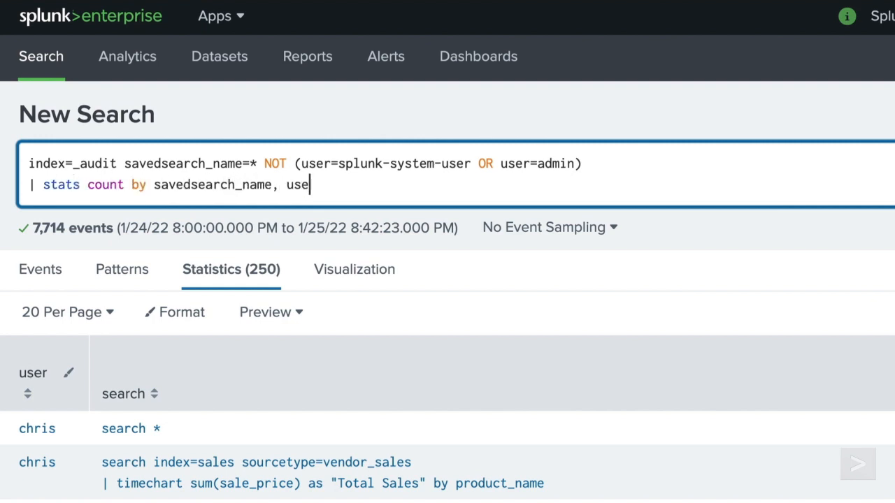
text(r)
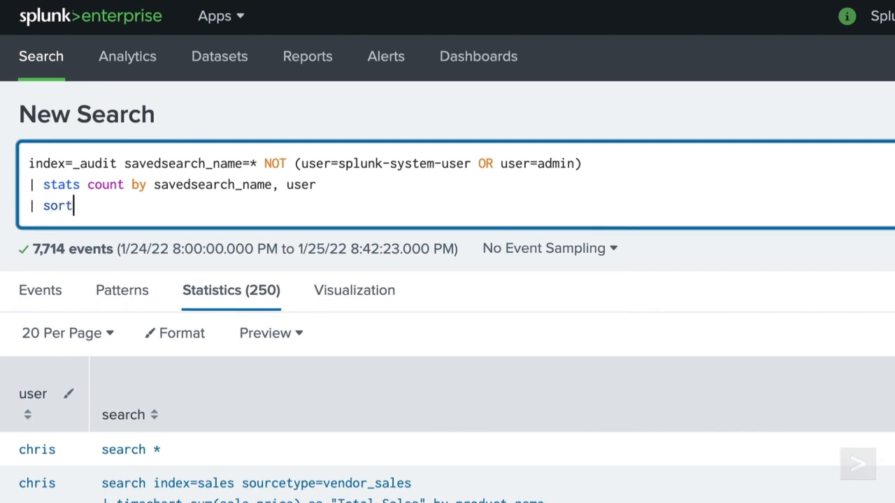
text(-count)
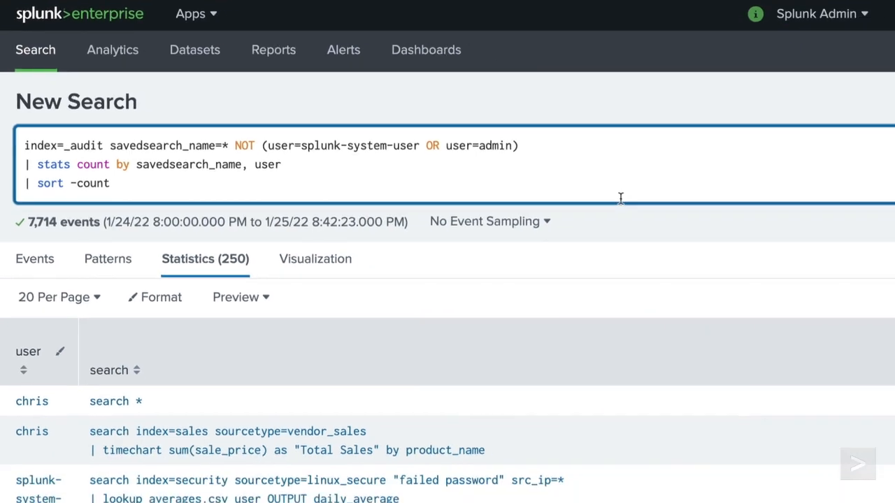
click(873, 97)
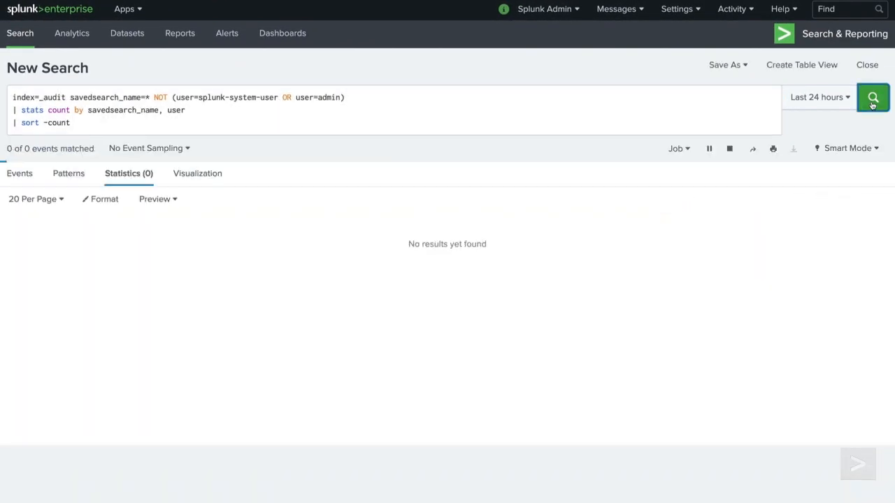
Review the four saved-search counts, led by All Data - Last 15 Minutes at 2578.
click(873, 97)
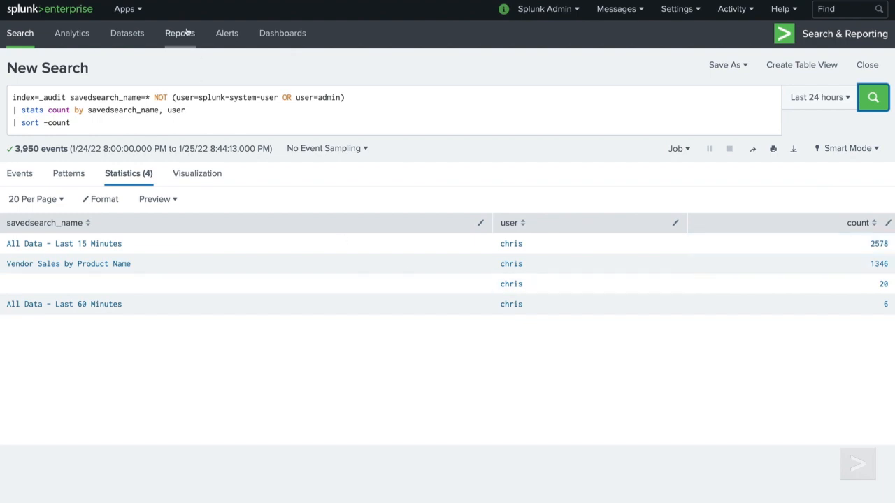
Reschedule the All Data - Last 15 Minutes report to run every day, then choose its run hour.
click(179, 33)
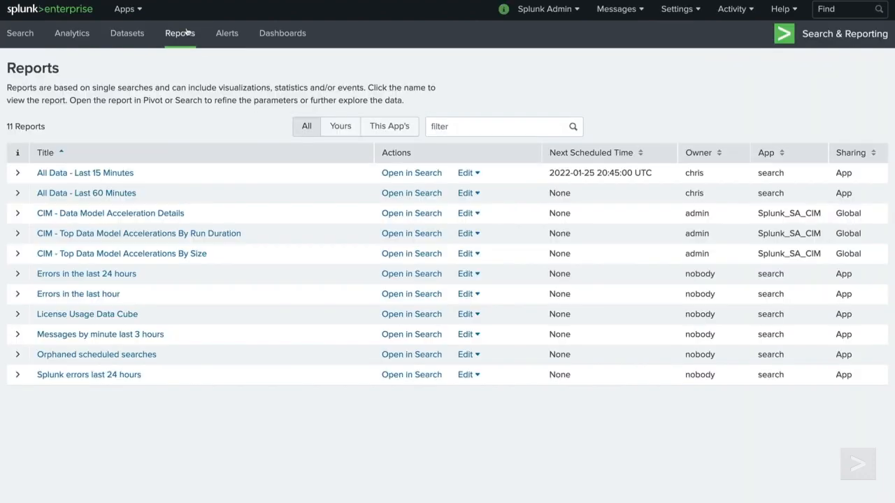
click(466, 172)
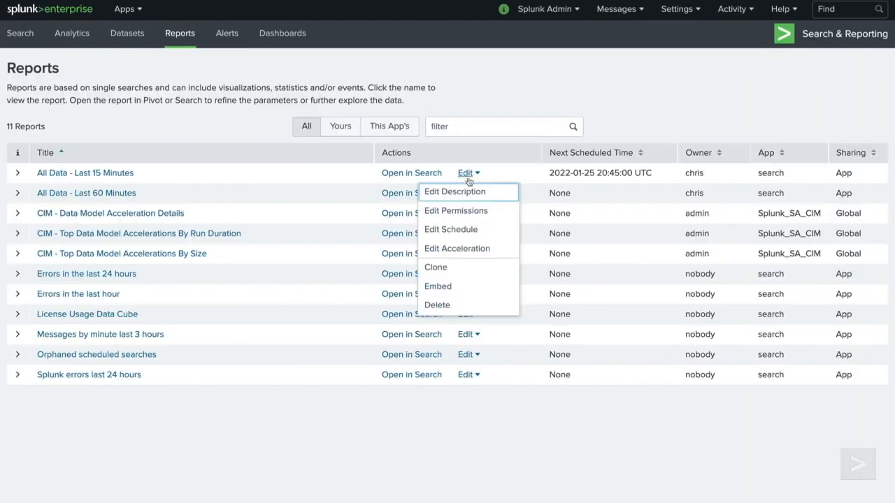
click(451, 229)
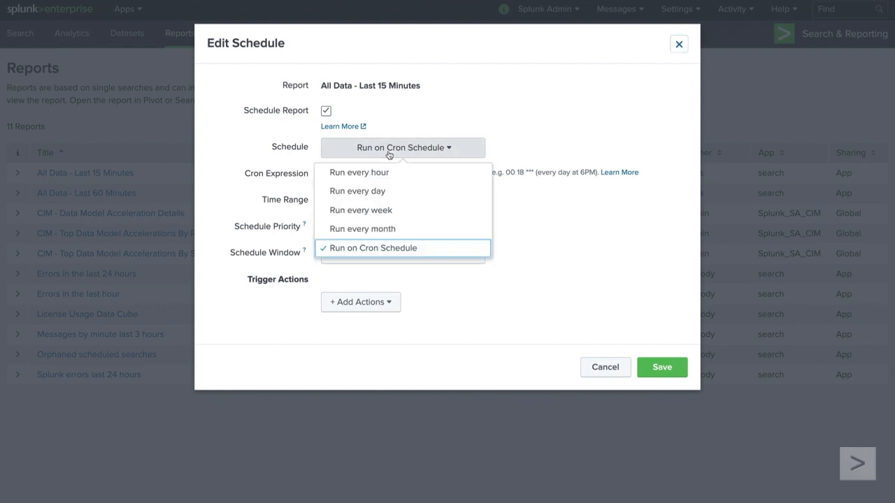
click(358, 190)
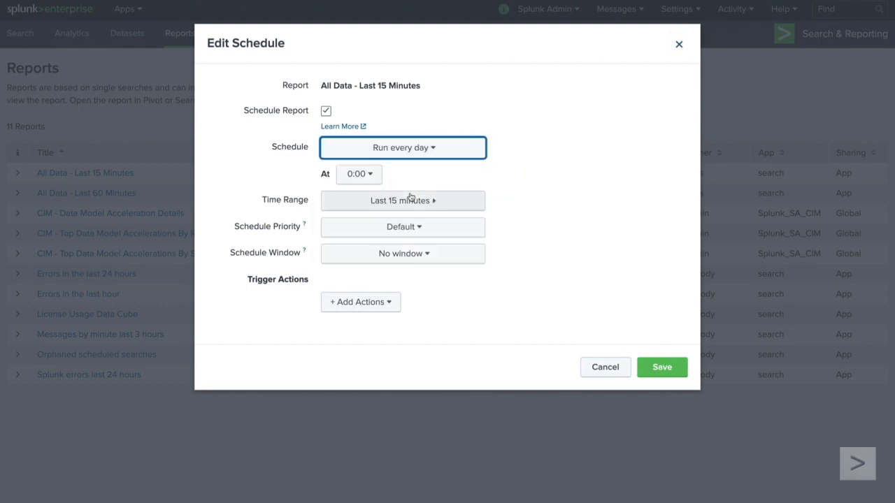
click(359, 173)
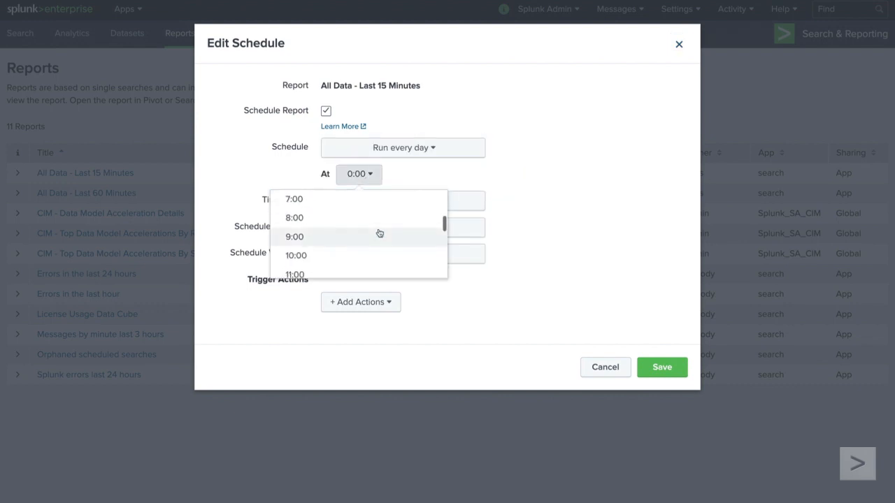